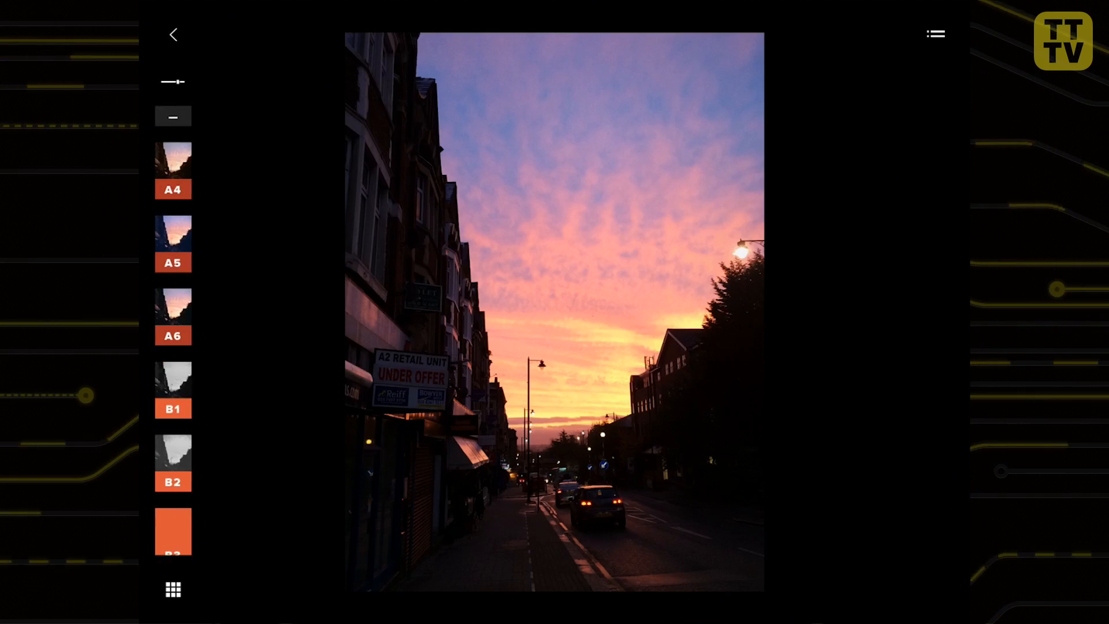
Scroll through the store's filter packs: Minimalist, HYPEBEAST X VSCO, Legacy and others
scroll(down, 3)
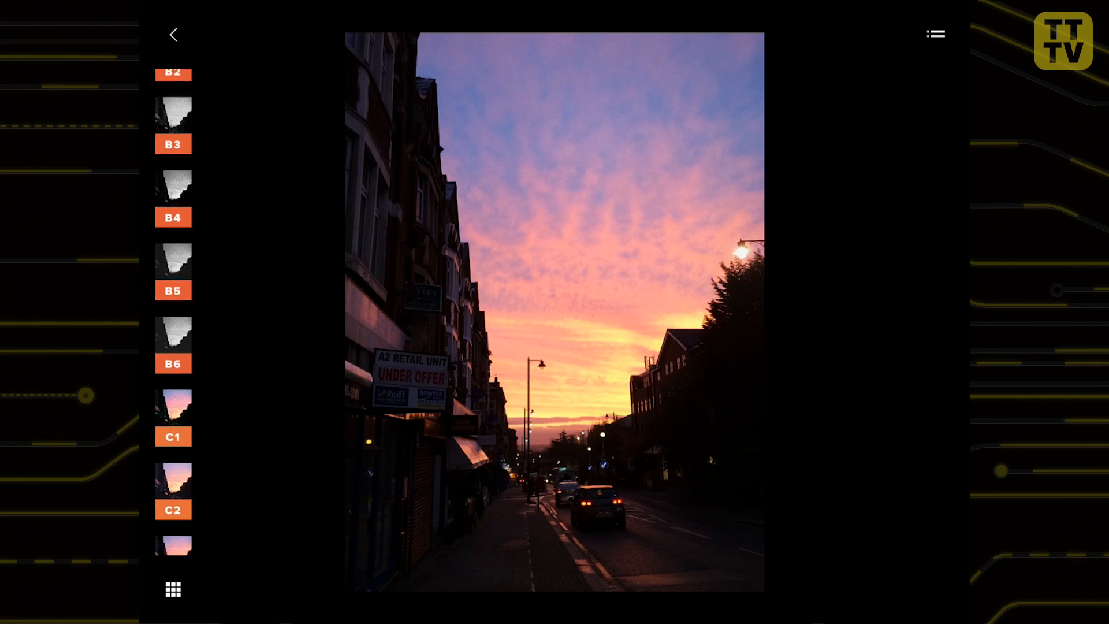
scroll(down, 3)
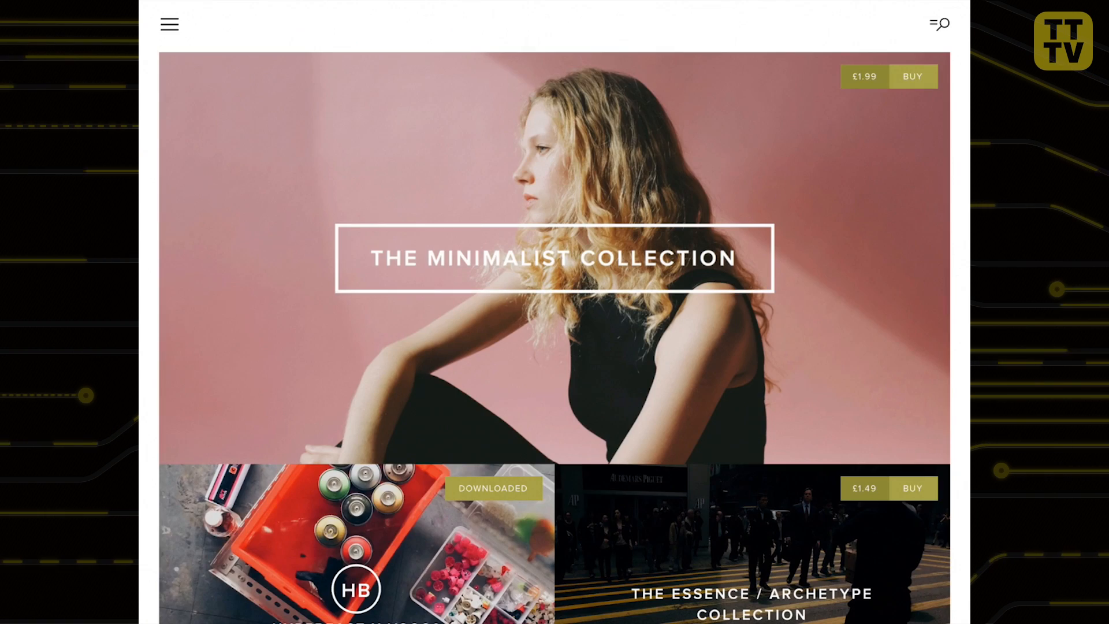
scroll(down, 3)
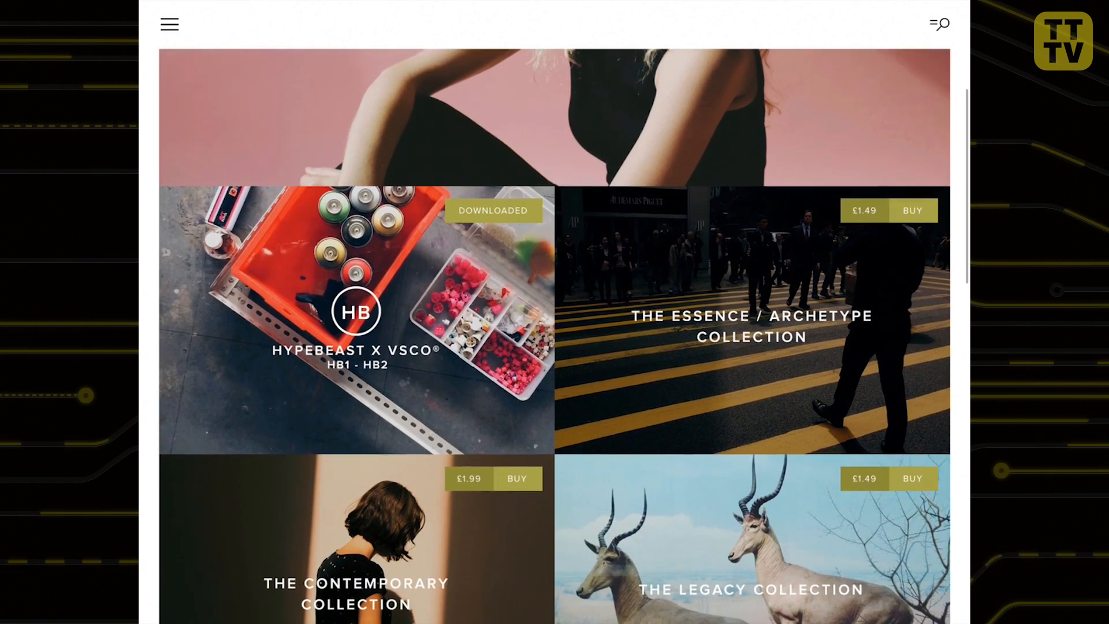
scroll(down, 3)
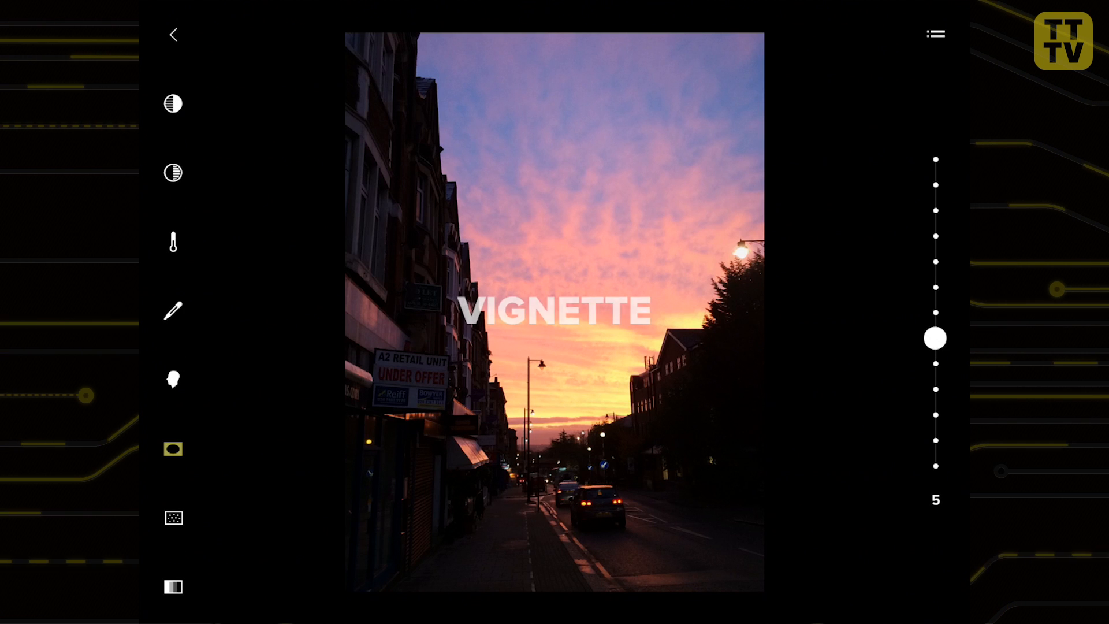
click(173, 34)
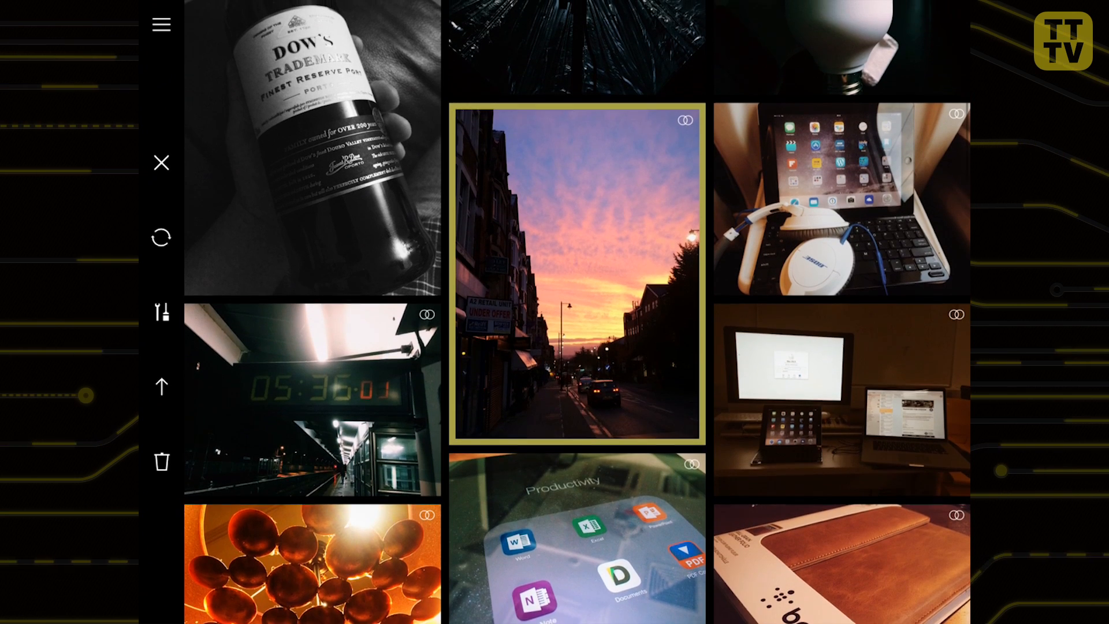
scroll(up, 3)
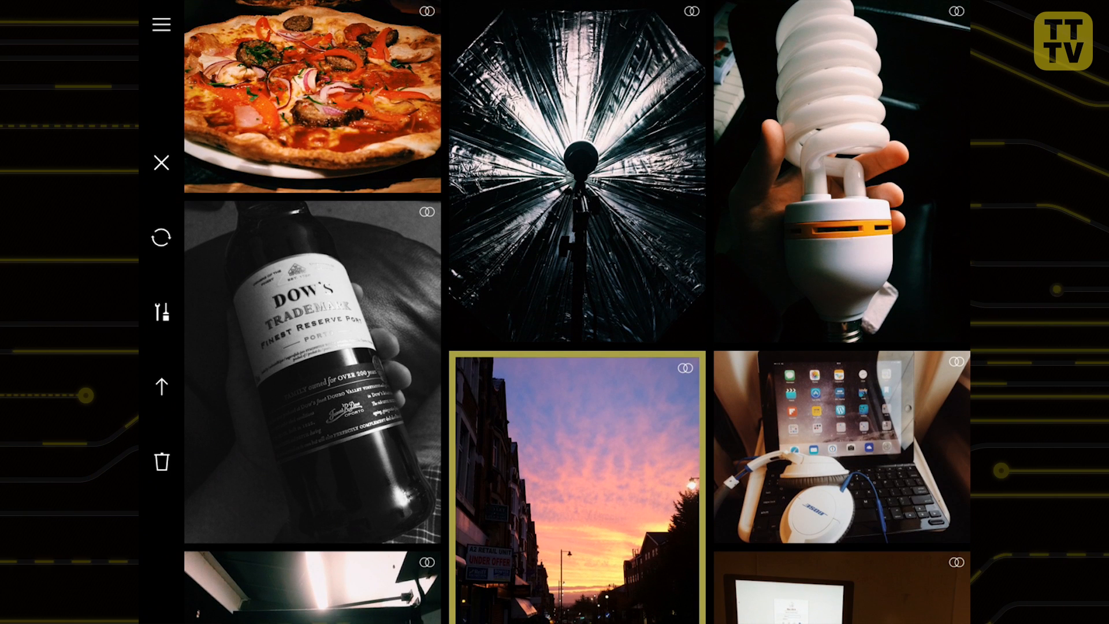
click(576, 492)
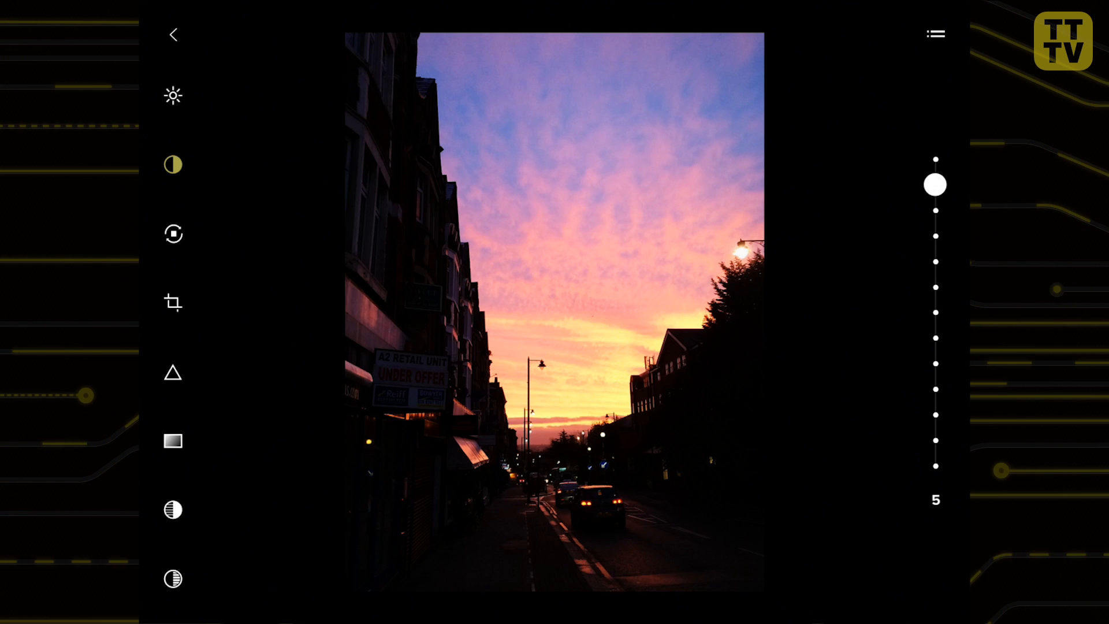
click(935, 33)
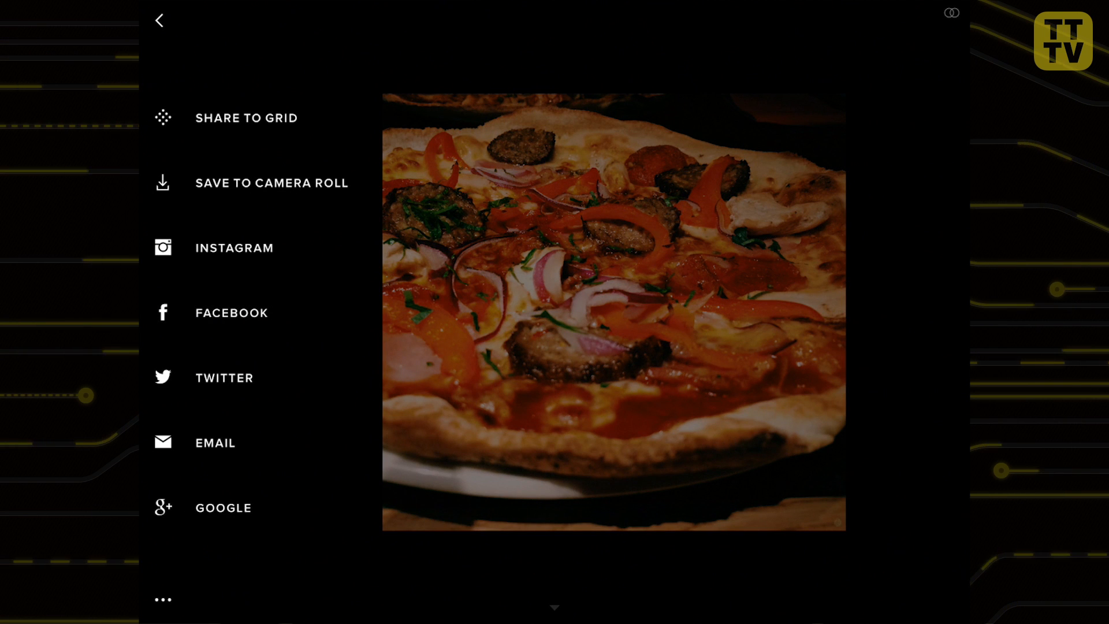
View the station clock photo on the personal Grid, down to its C1 filter, camera settings and map
click(161, 19)
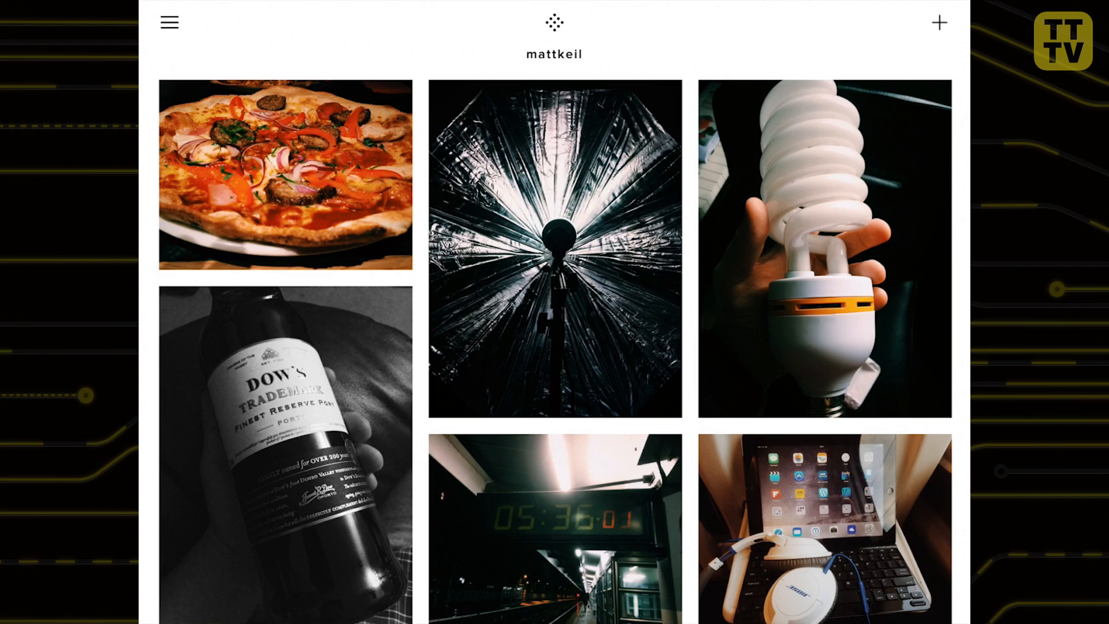
click(555, 528)
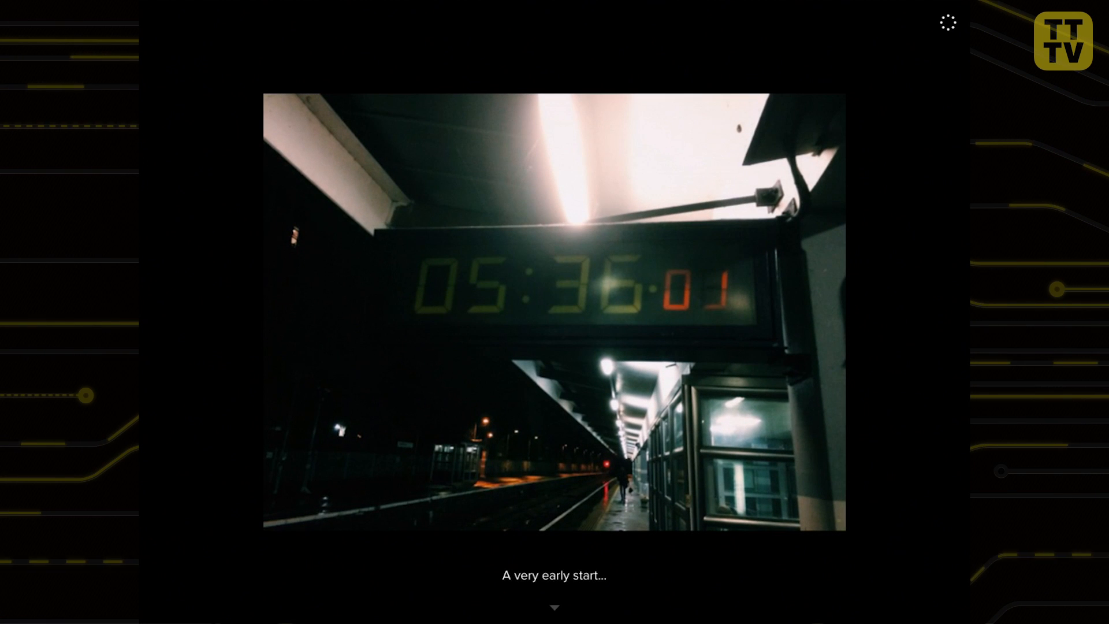
scroll(down, 3)
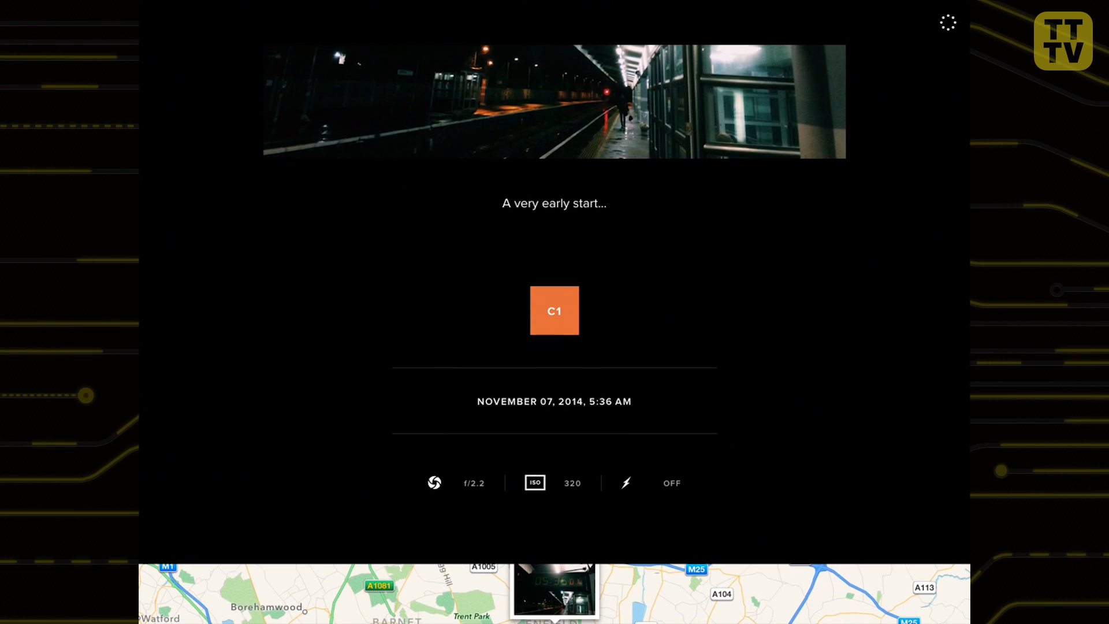
scroll(down, 3)
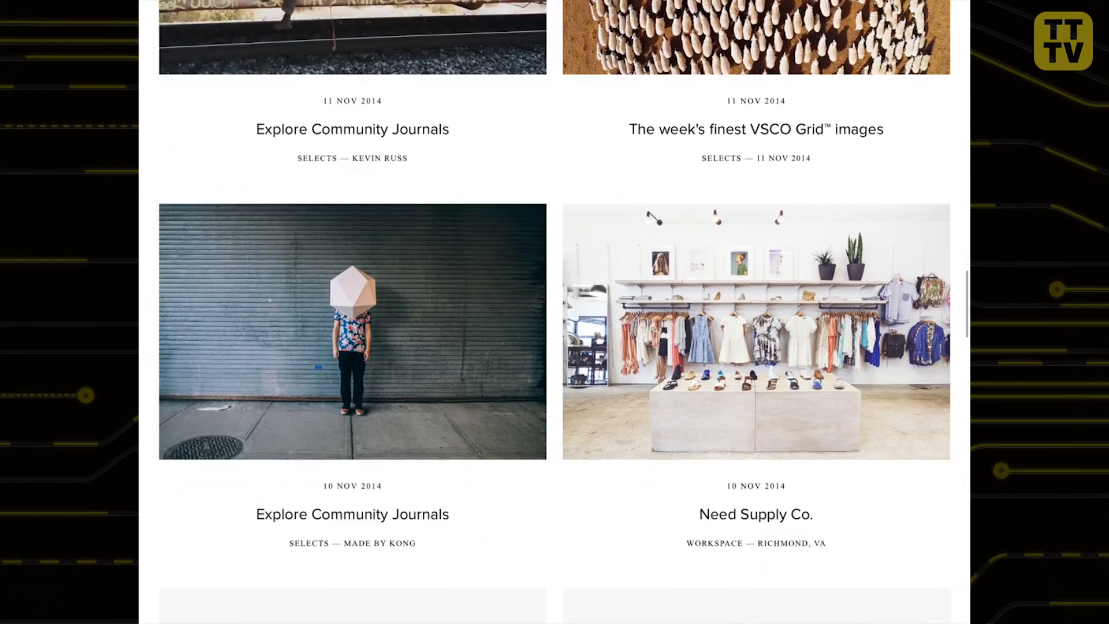
Browse the Journal list and read the Here in Philadelphia article with the colourful front doors
scroll(down, 3)
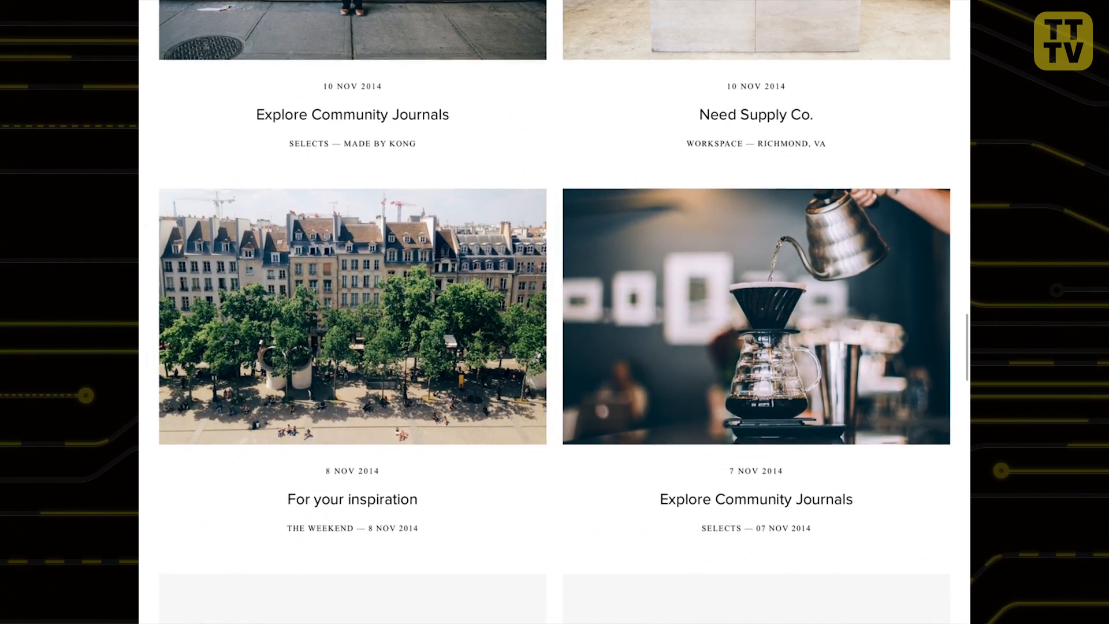
scroll(down, 3)
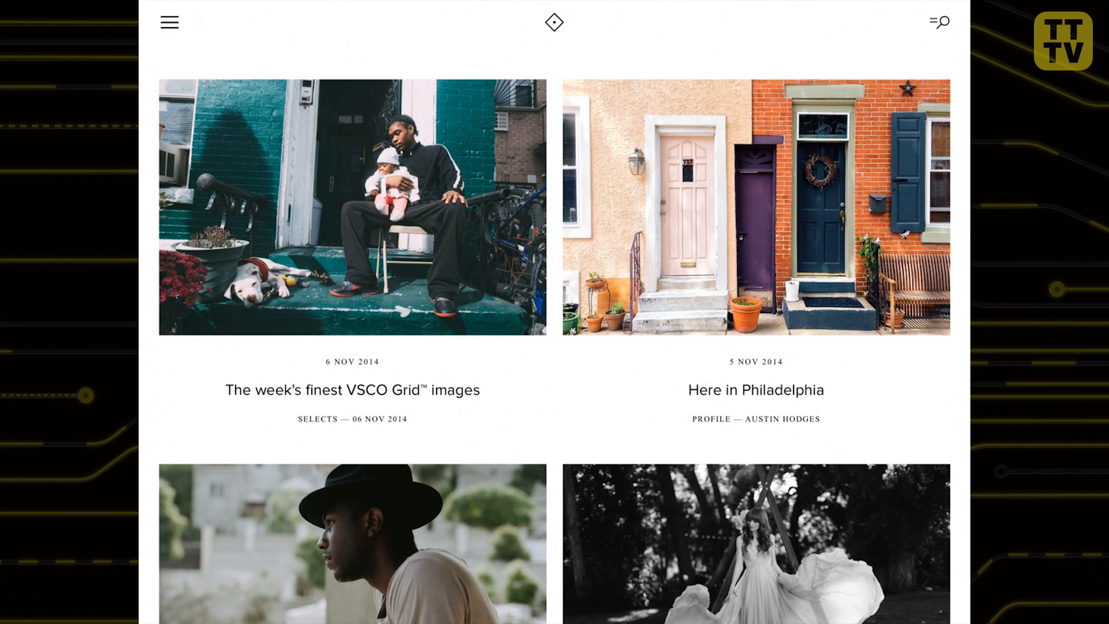
click(756, 389)
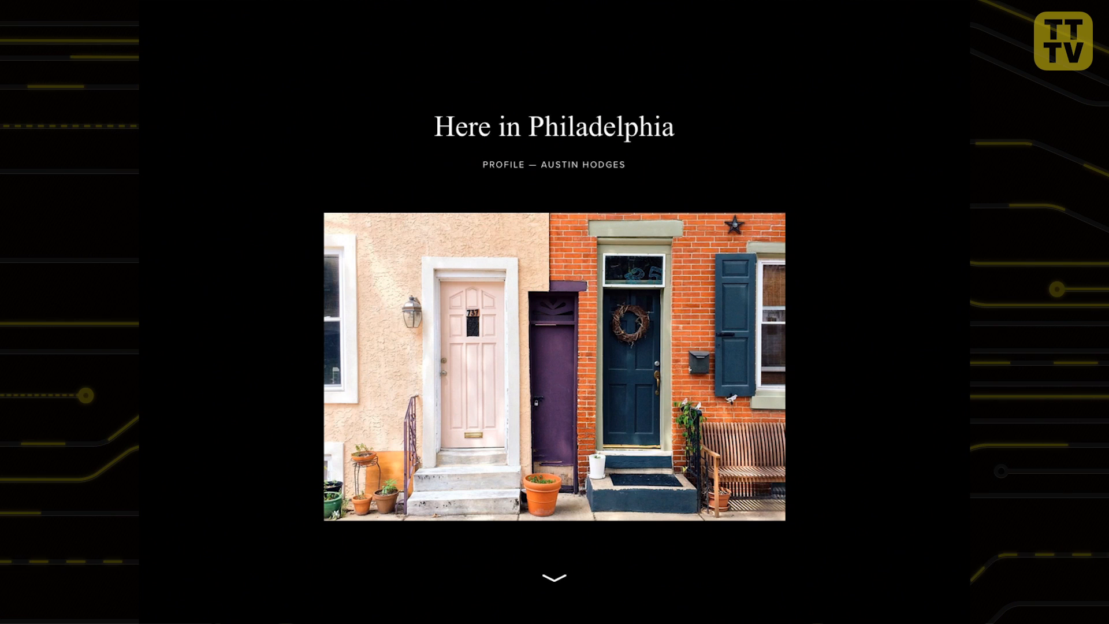
scroll(down, 3)
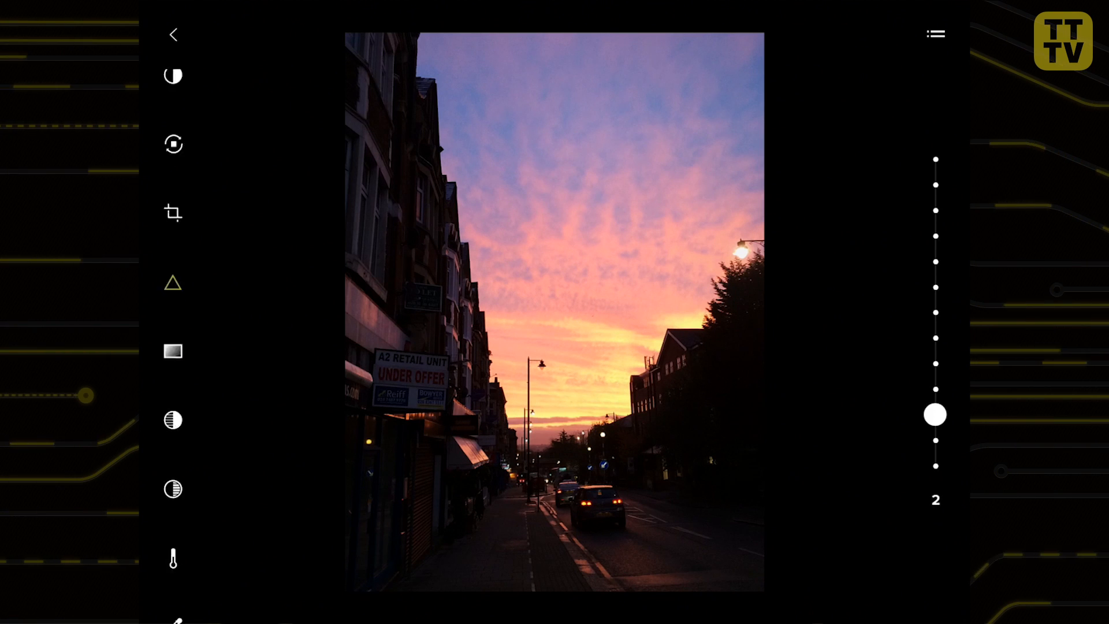
Scroll the community Grid feed of featured photos and select one of them
scroll(down, 3)
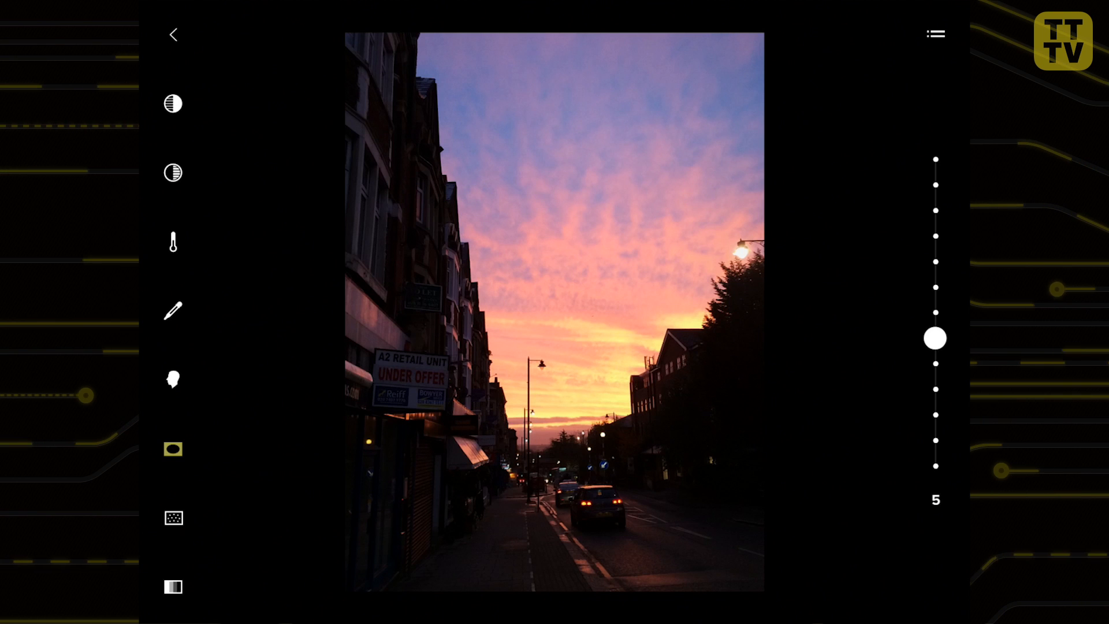
scroll(down, 3)
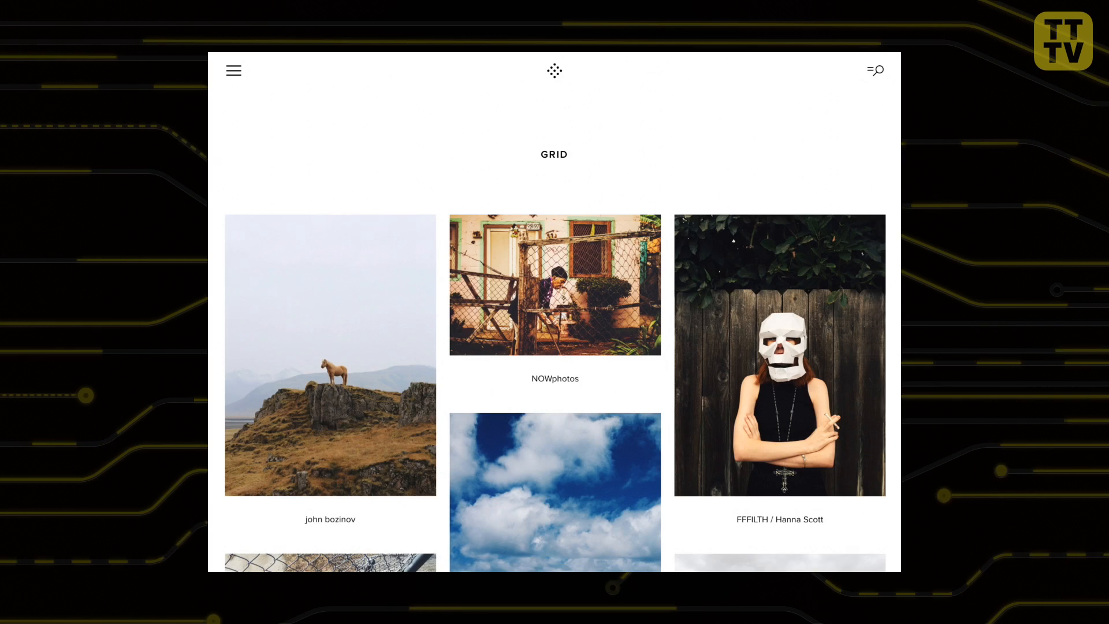
scroll(down, 3)
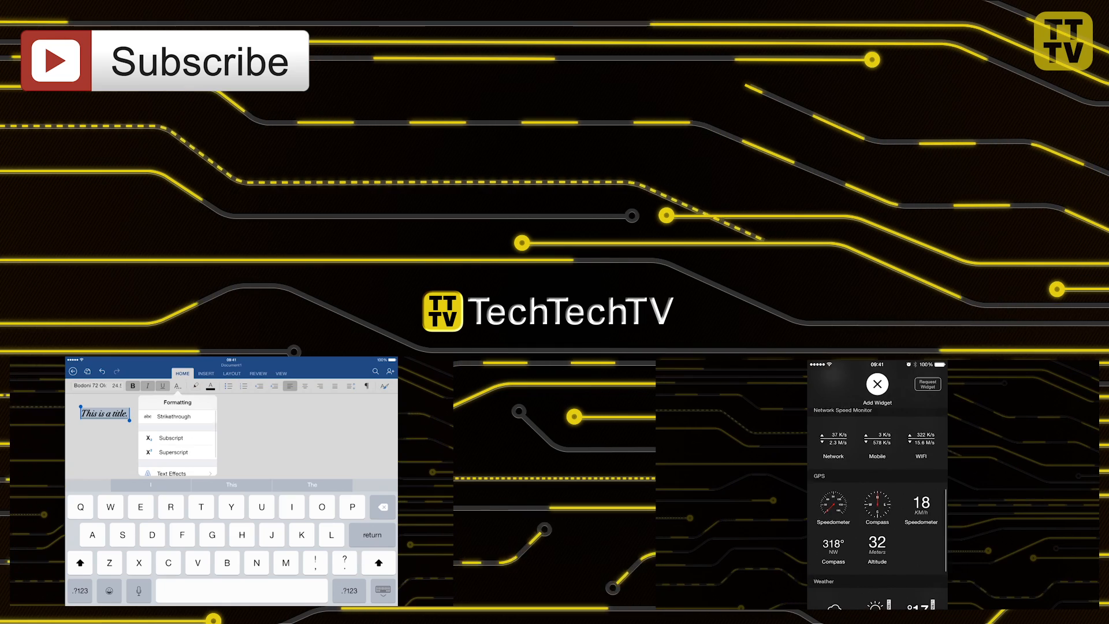
scroll(down, 3)
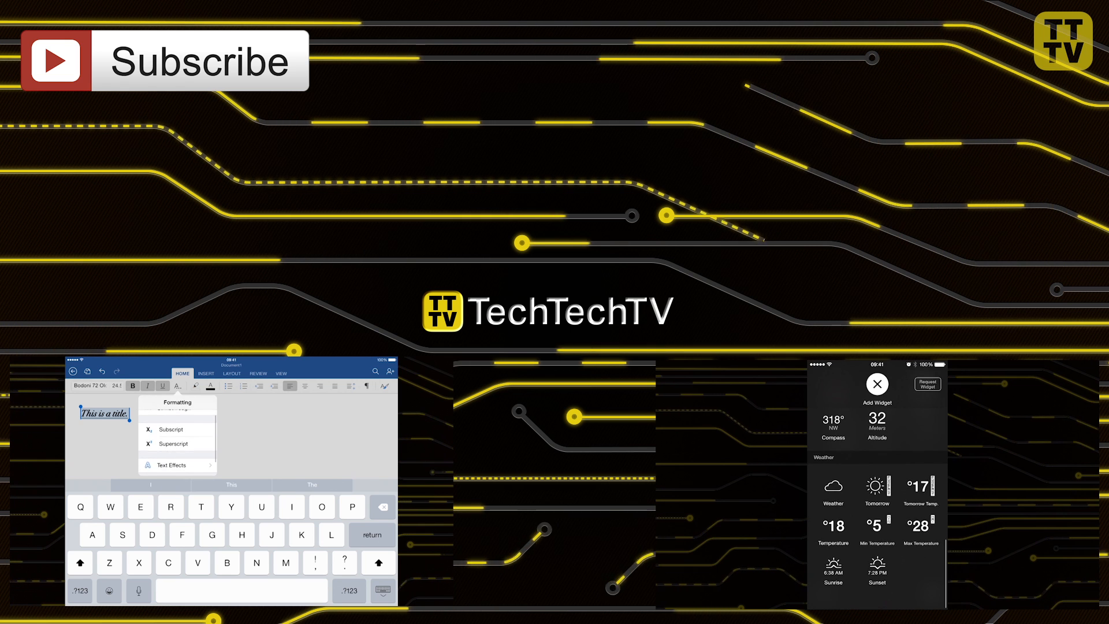
click(925, 383)
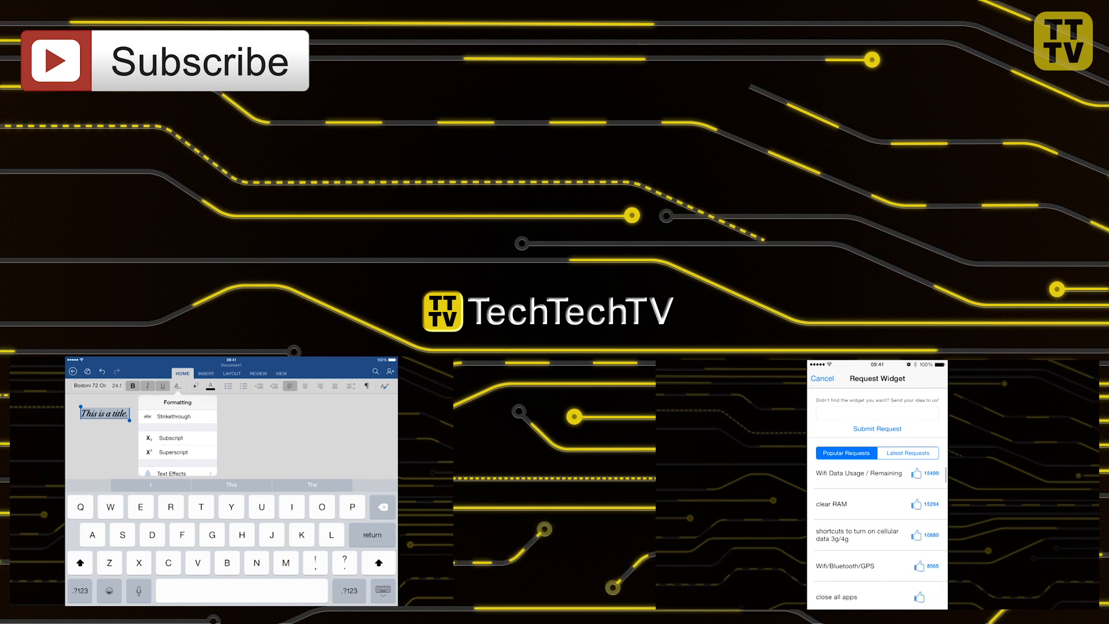